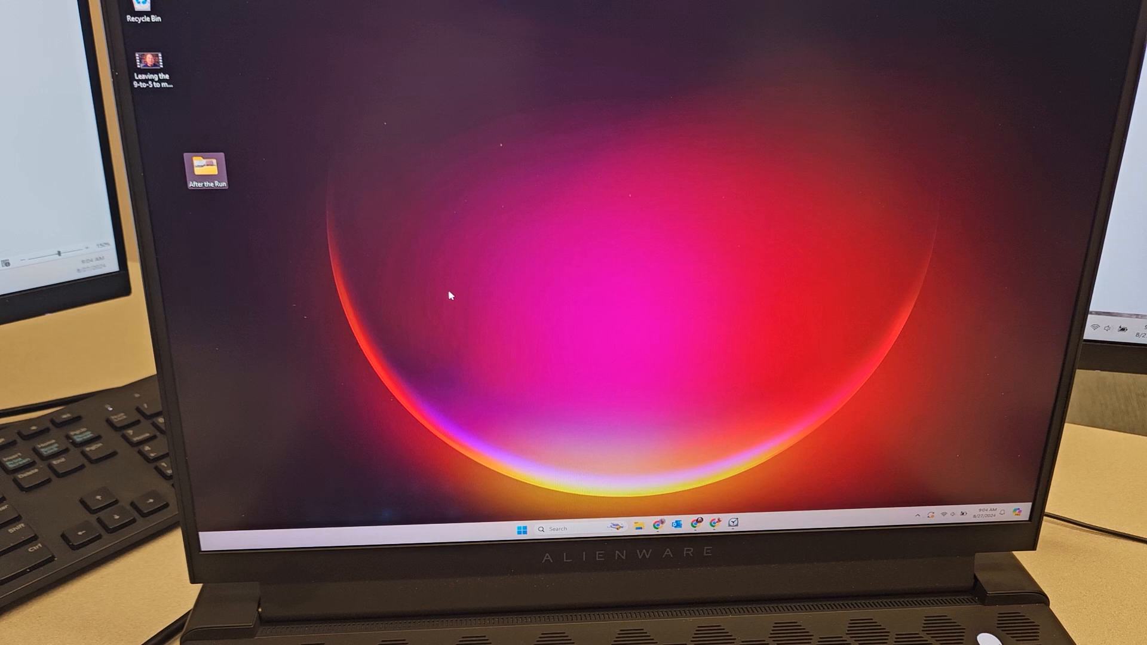
{"action": "mouse_move", "coordinate": [542, 241]}
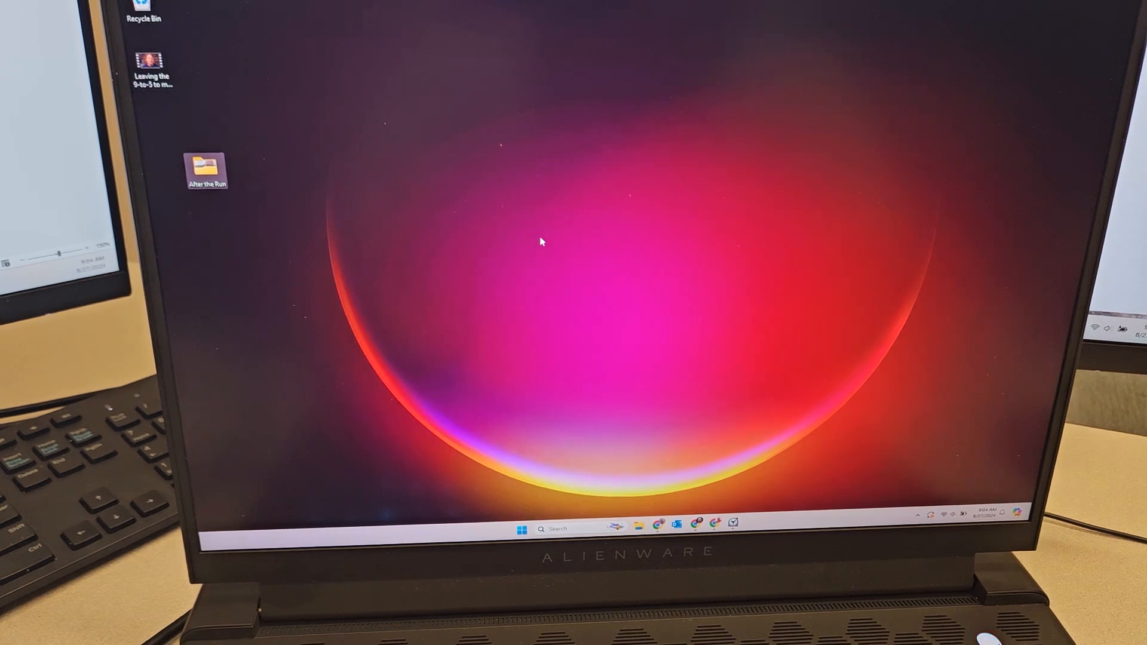
{"action": "mouse_move", "coordinate": [658, 286]}
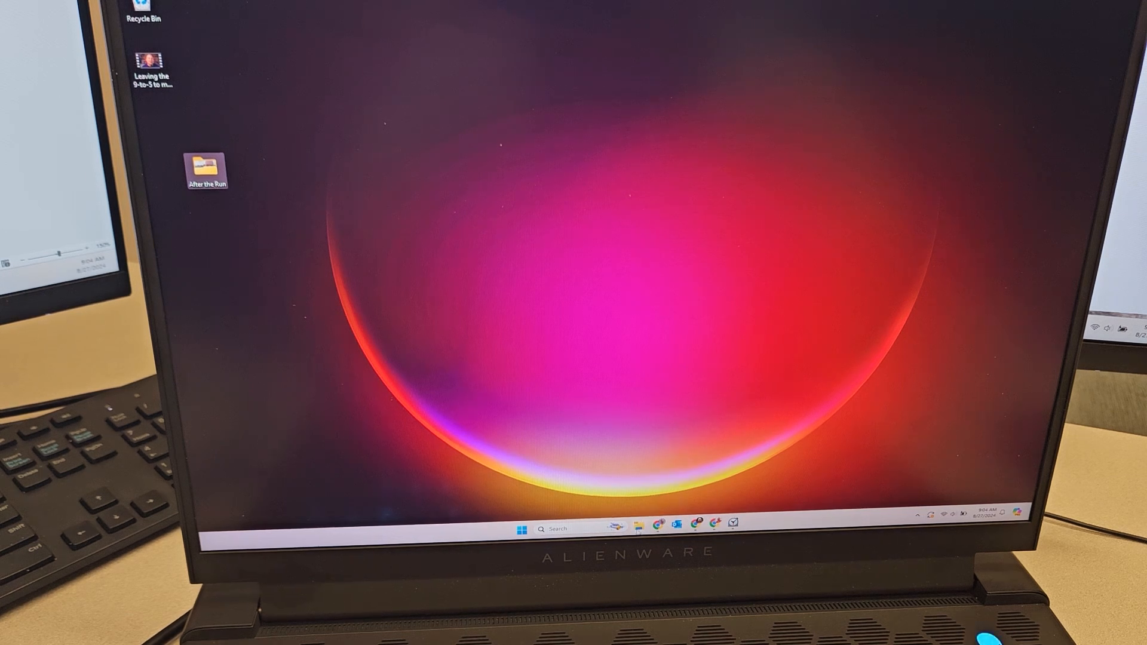
Go through This PC to the empty YOTUO (D:) external drive.
{"action": "left_click", "coordinate": [620, 526]}
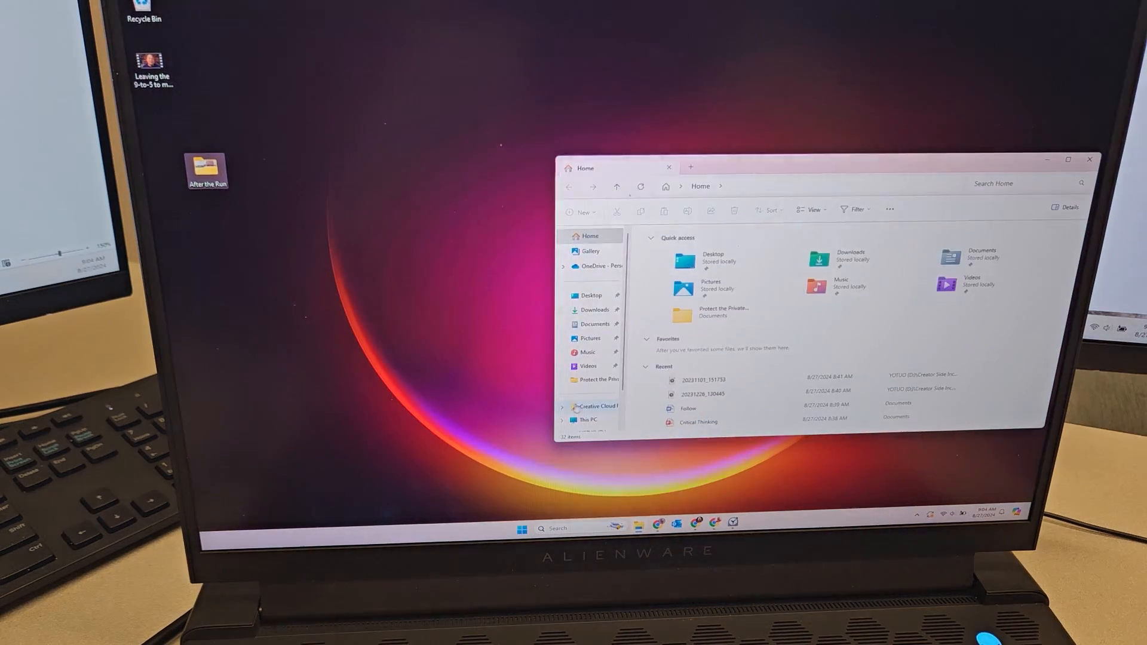
{"action": "left_click", "coordinate": [587, 405]}
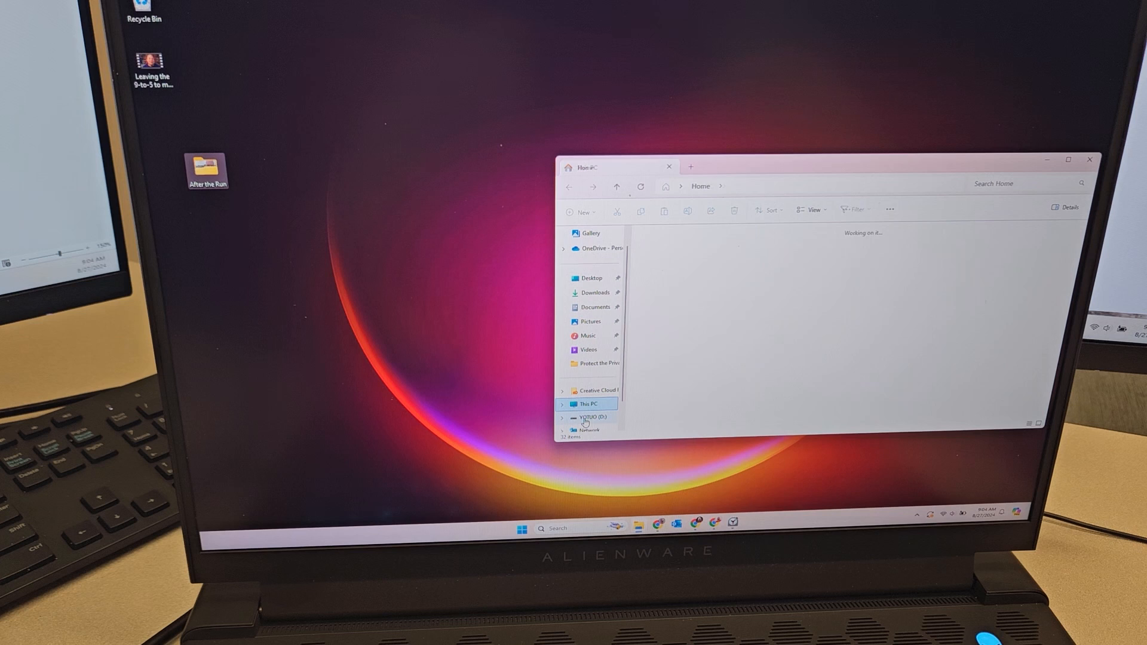
{"action": "left_click", "coordinate": [590, 404]}
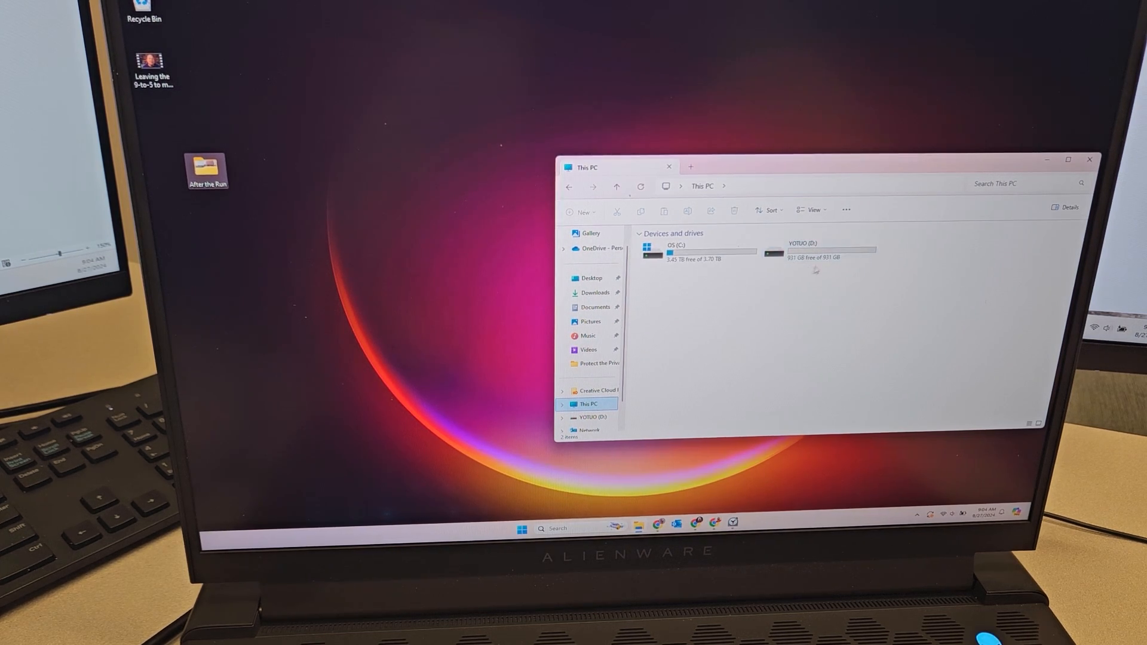
{"action": "mouse_move", "coordinate": [805, 249]}
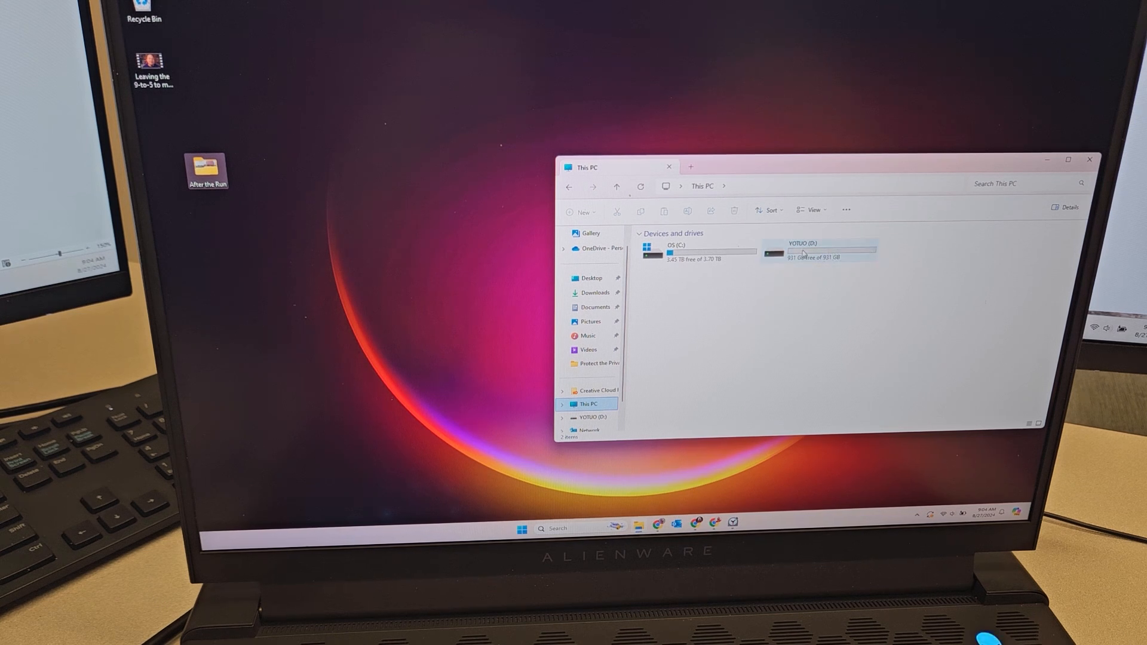
{"action": "mouse_move", "coordinate": [804, 252]}
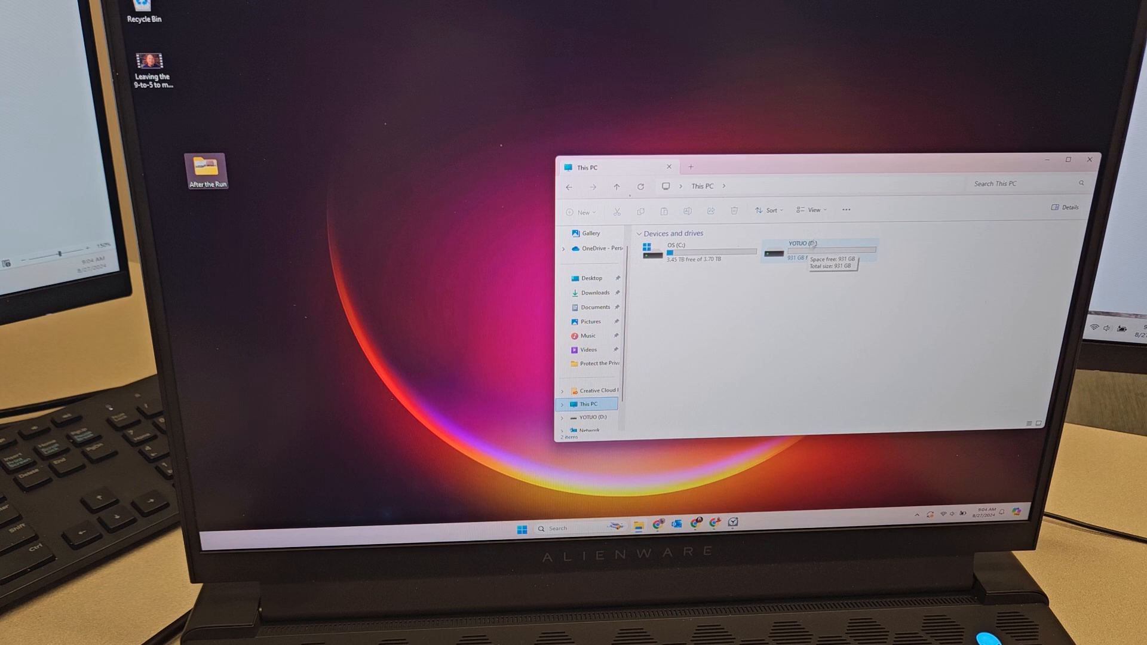
{"action": "double_click", "coordinate": [798, 249]}
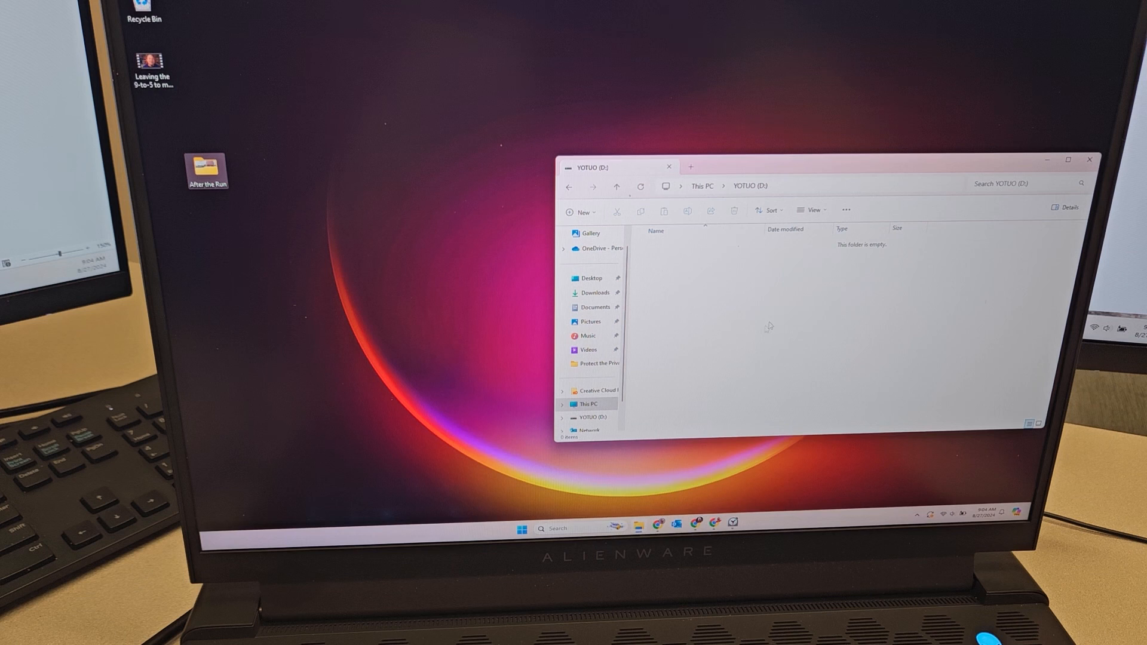
{"action": "mouse_move", "coordinate": [721, 311]}
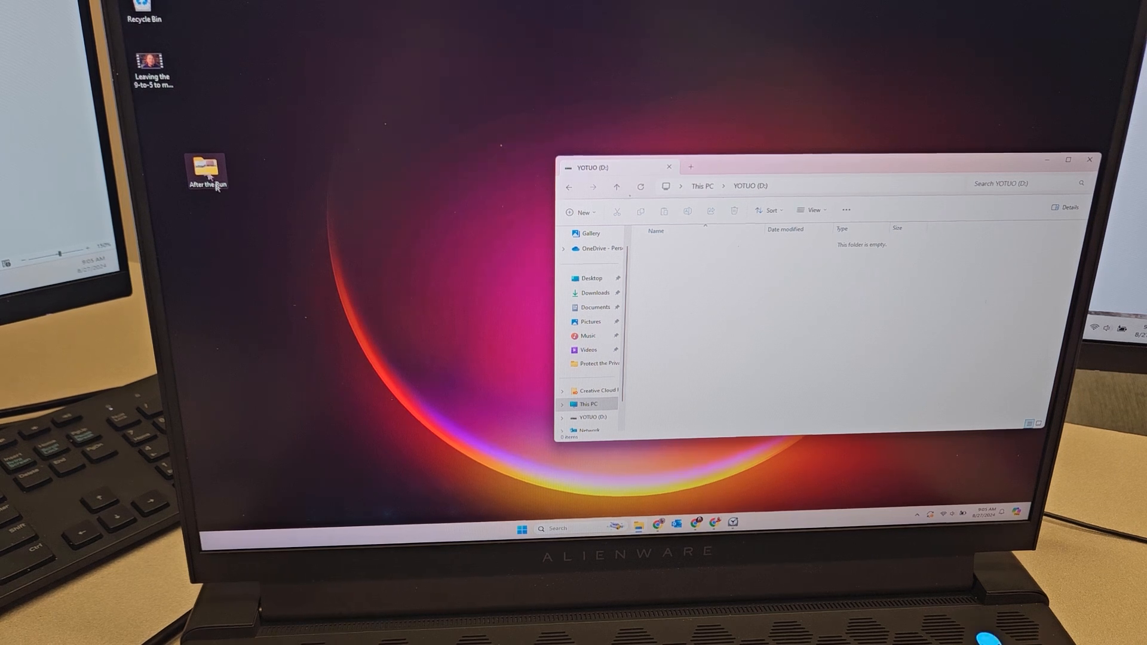
Run the full Clock stopwatch during the copy and pause it near 16:18.
{"action": "left_click", "coordinate": [733, 524]}
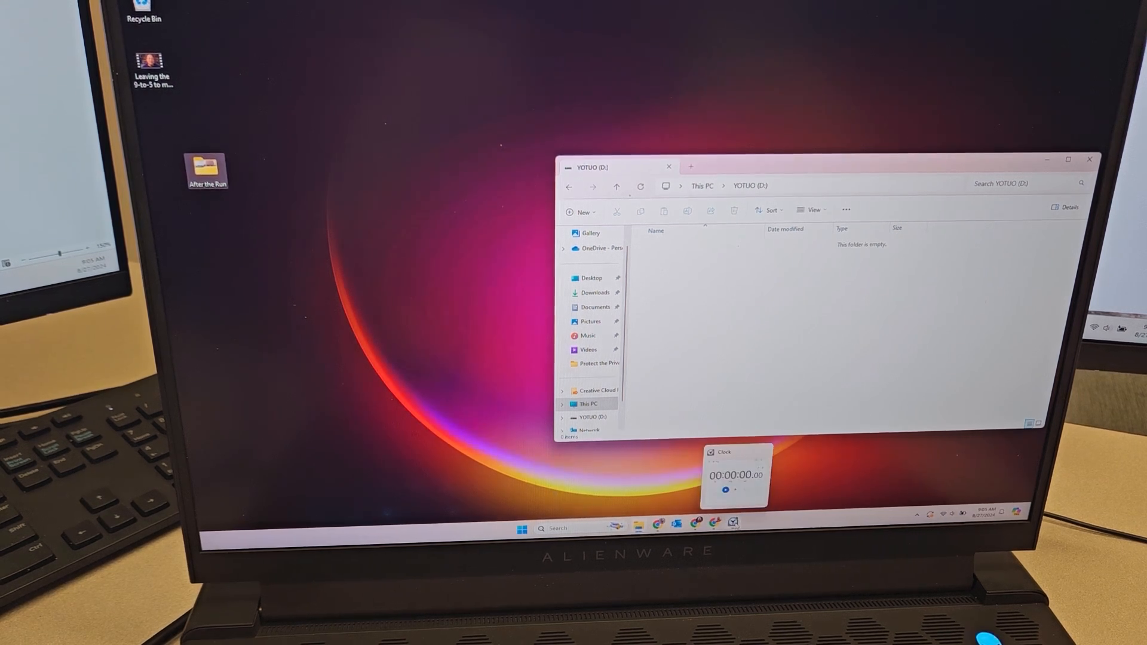
{"action": "left_click", "coordinate": [735, 476]}
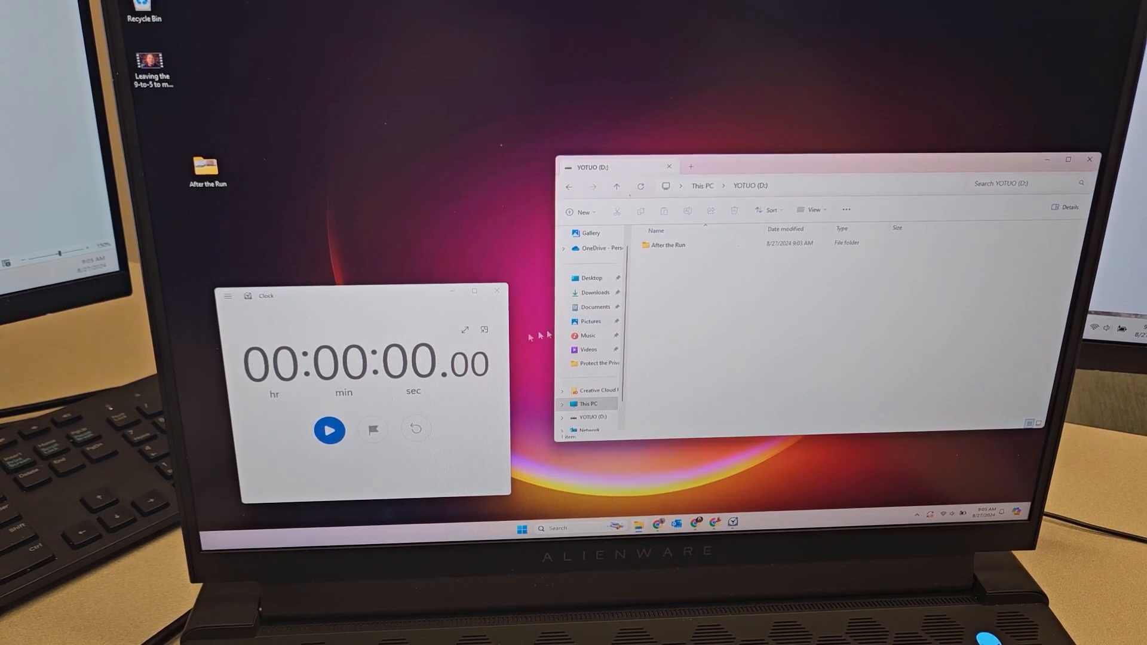
{"action": "left_click", "coordinate": [329, 430]}
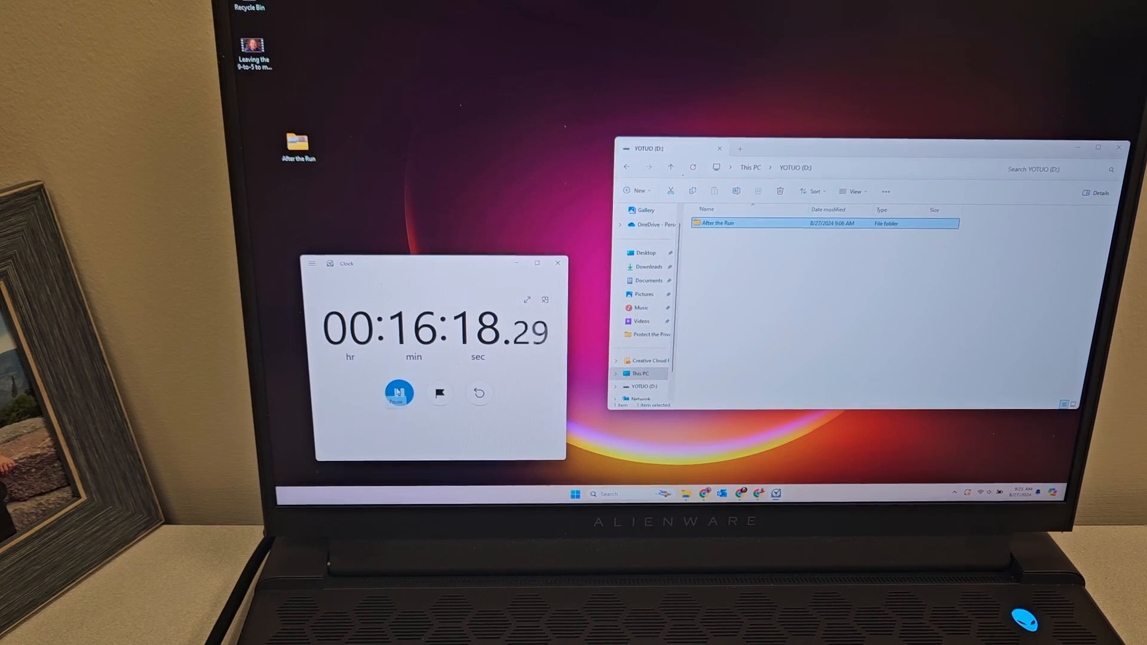
{"action": "left_click", "coordinate": [400, 392]}
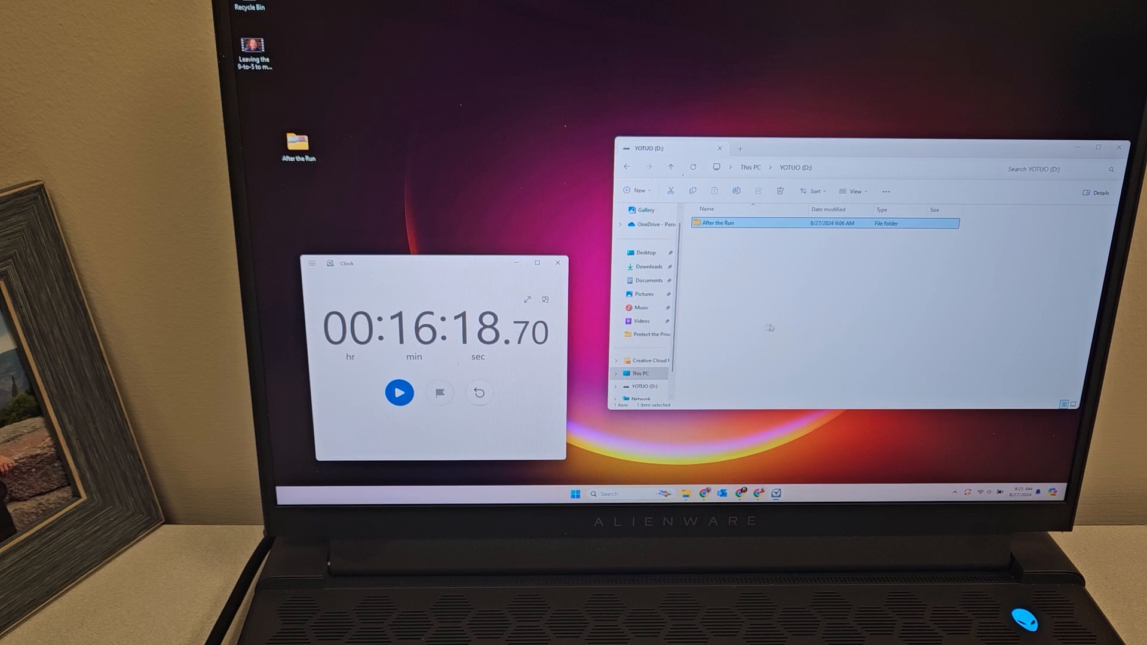